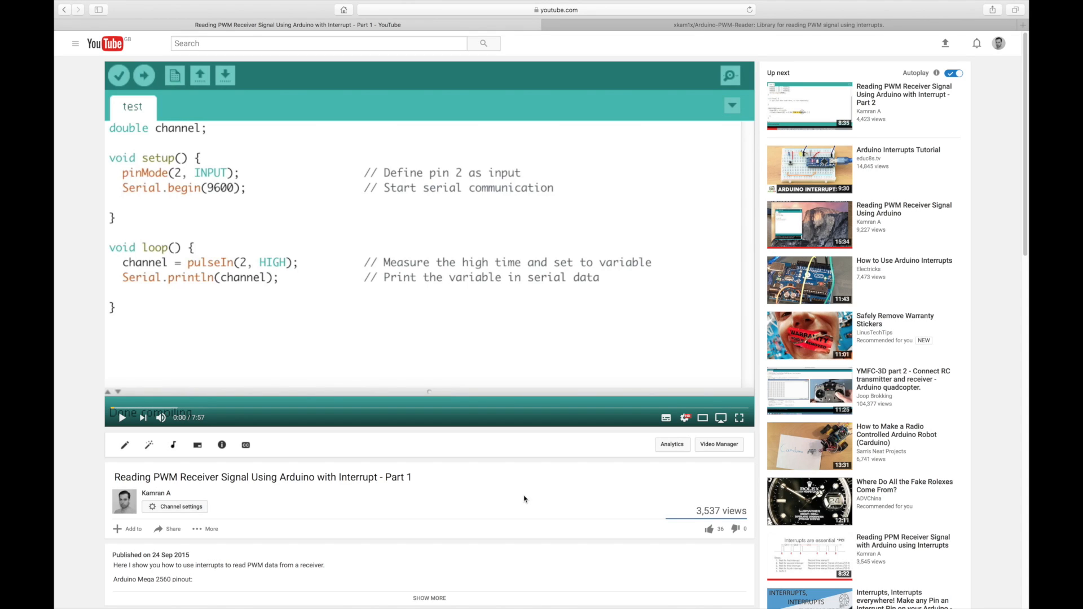
mouse_move(855, 110)
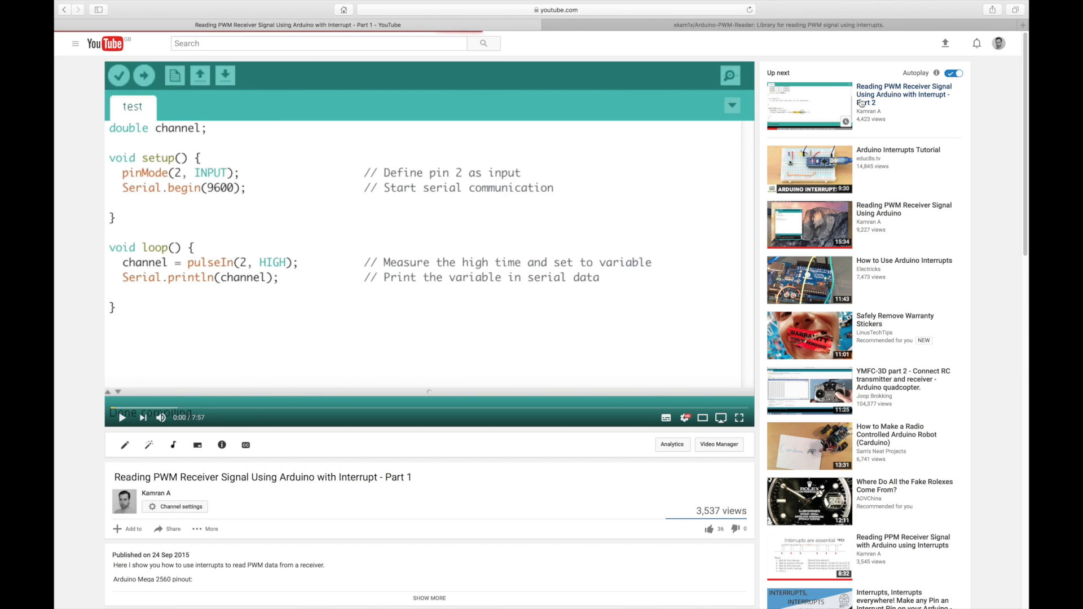
Open Part 2 of the PWM receiver tutorial from the Up next list.
click(809, 104)
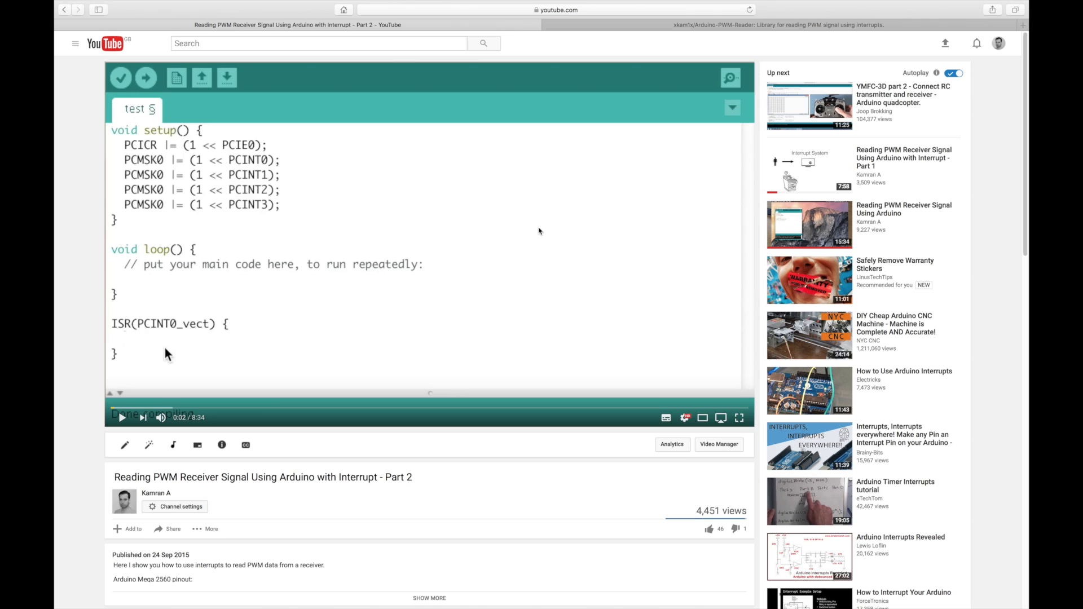
mouse_move(591, 225)
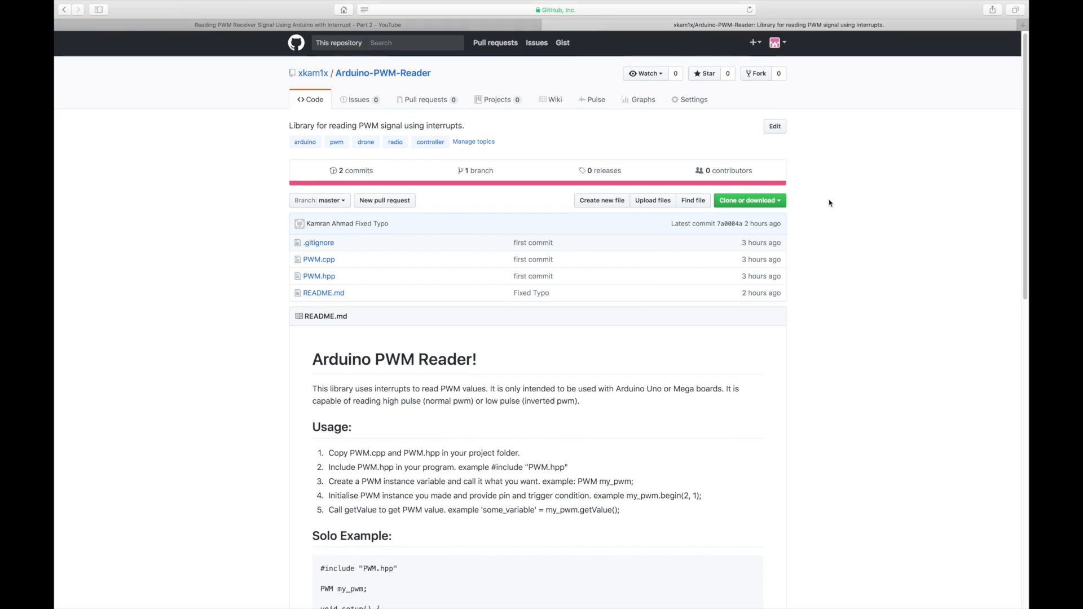
Scroll the README down to the Solo and Multi example sections.
scroll(down, 3)
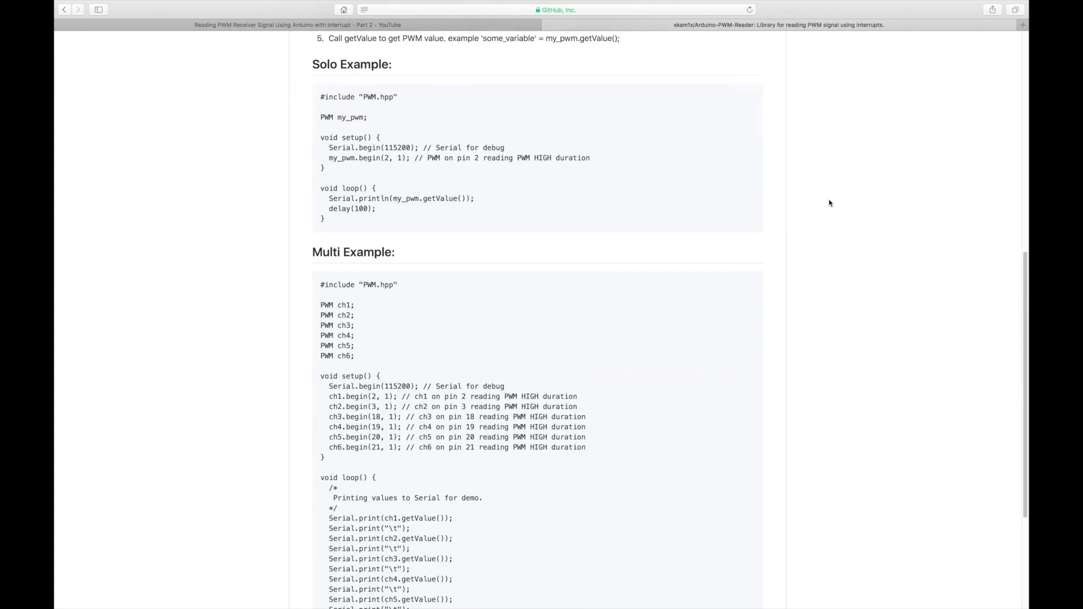
scroll(down, 3)
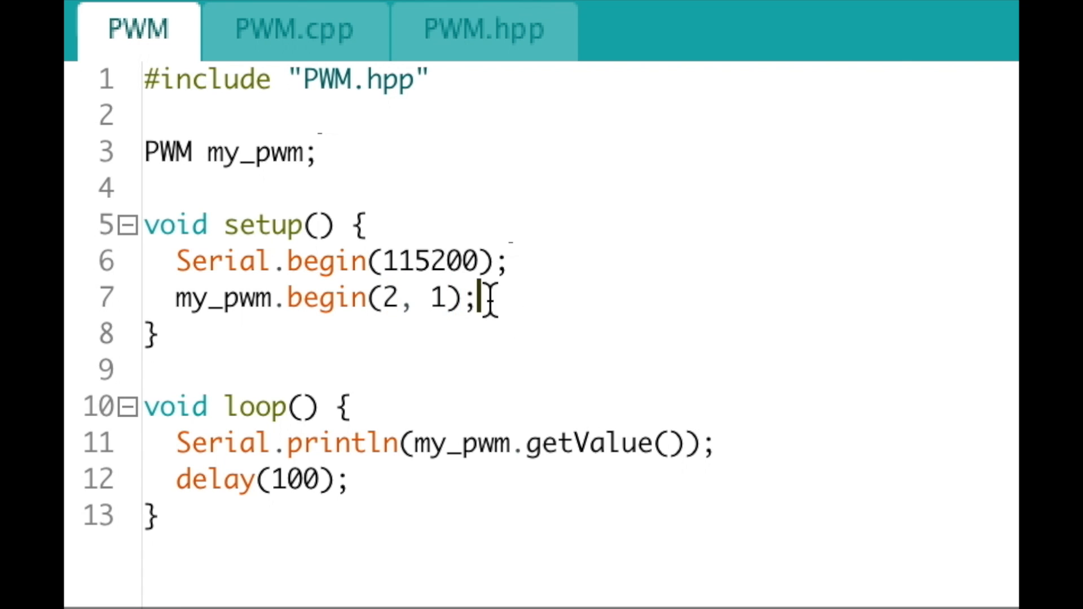
double_click(437, 297)
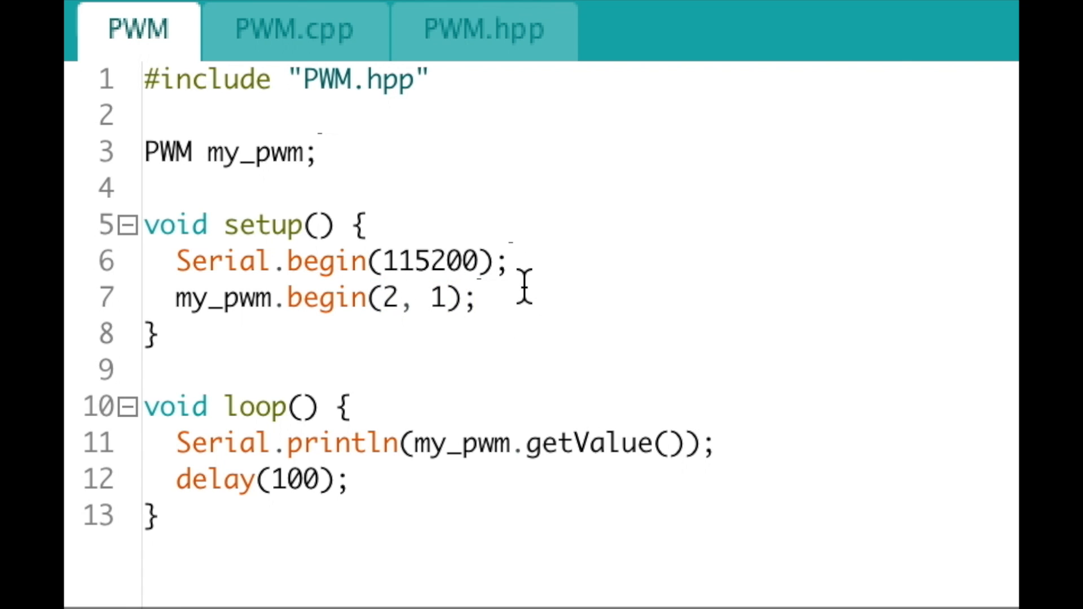
mouse_move(450, 297)
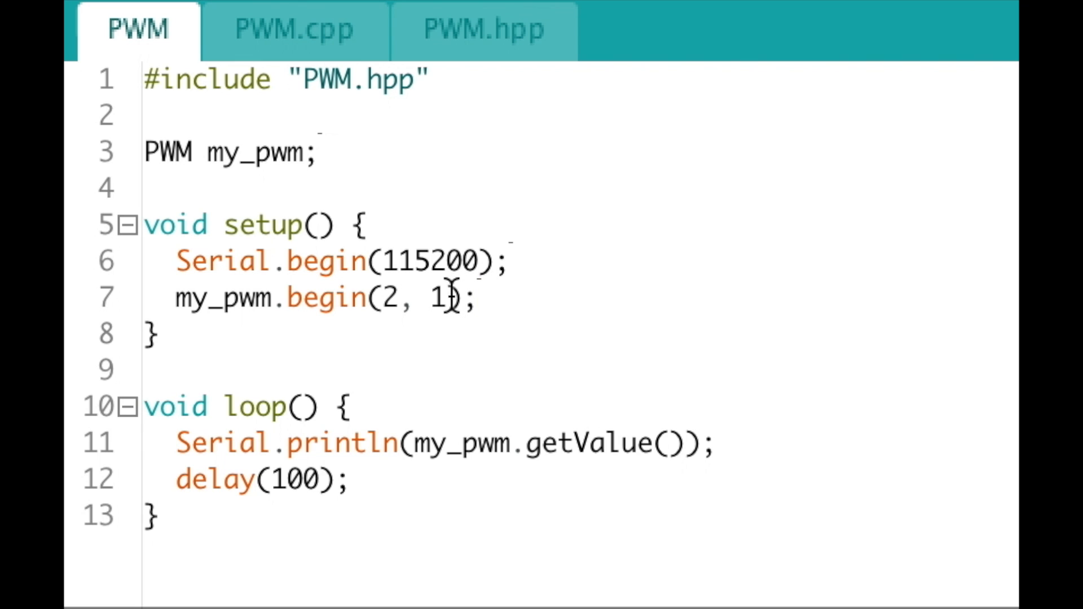
double_click(435, 297)
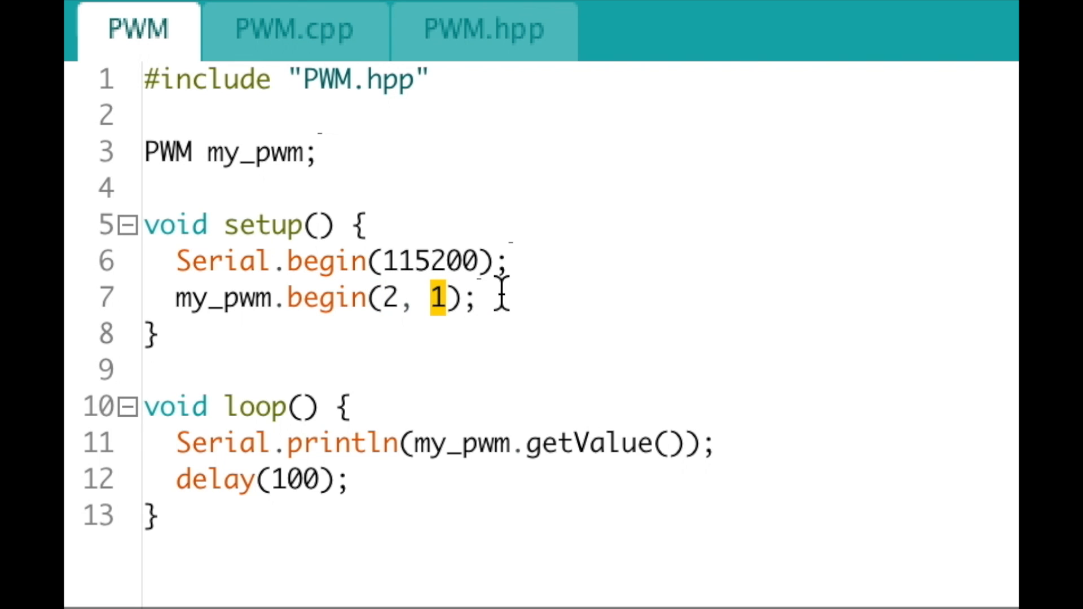
click(495, 293)
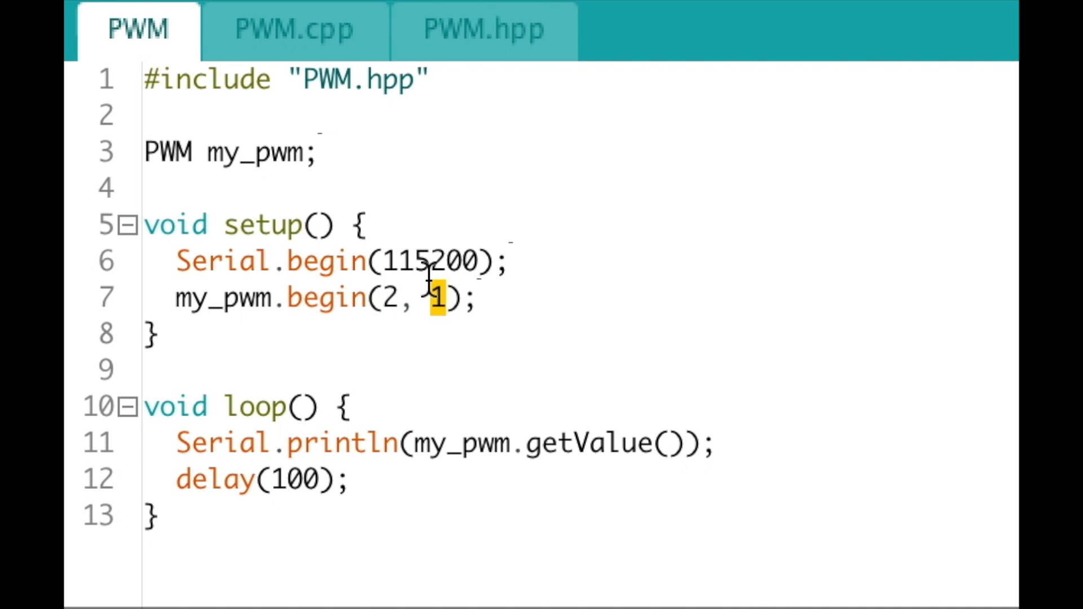
text(0)
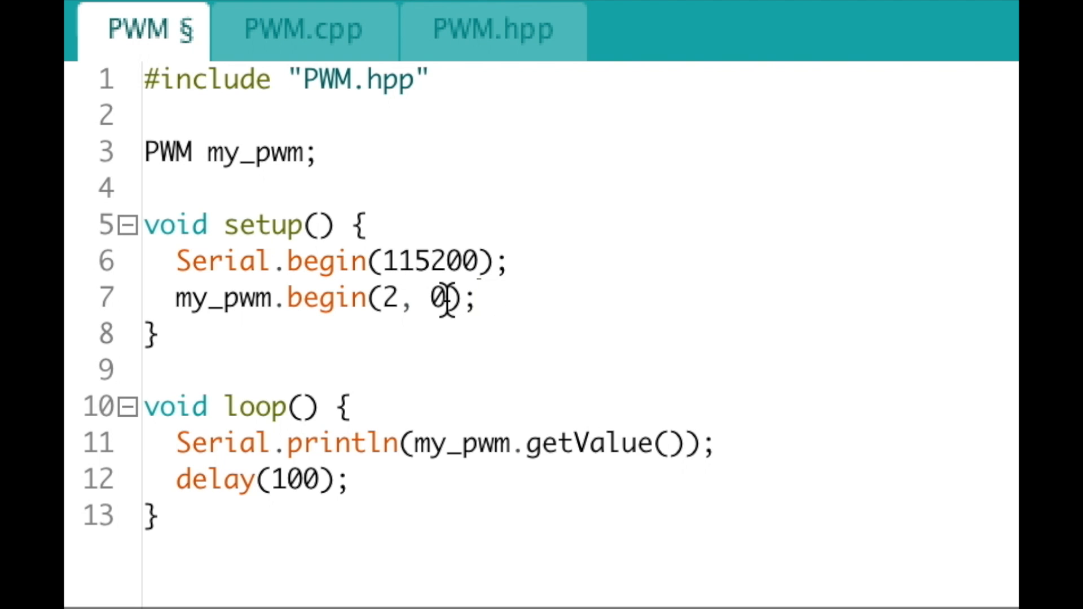
click(374, 298)
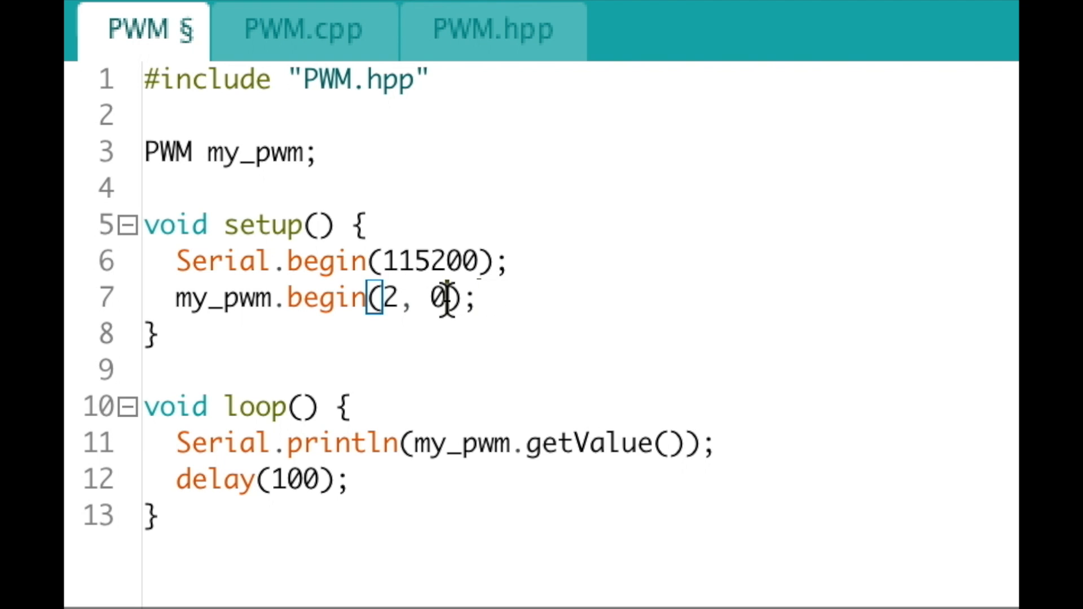
text(1)
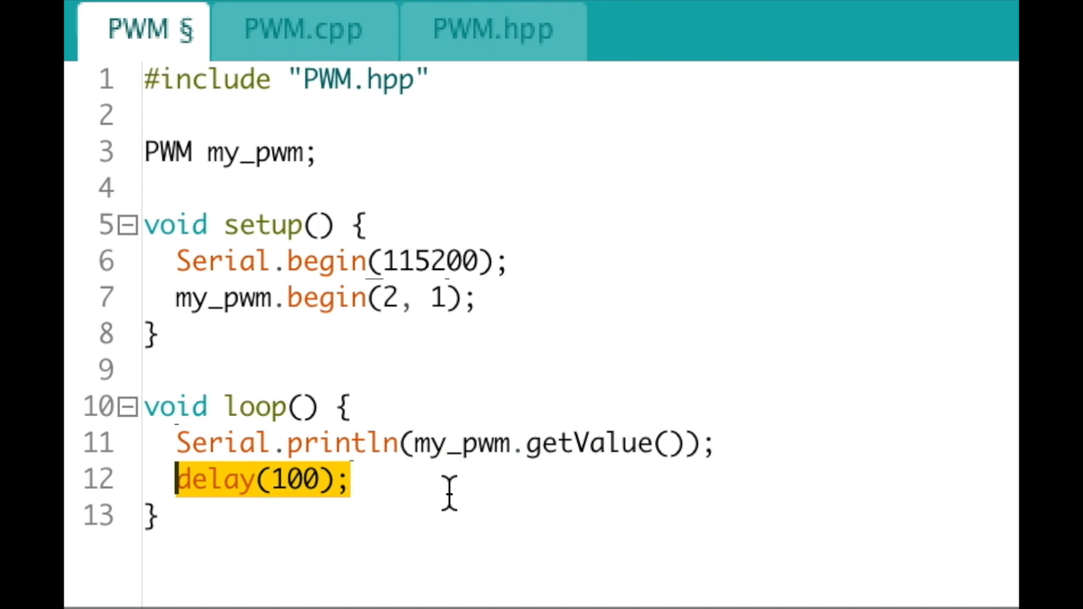
mouse_move(447, 480)
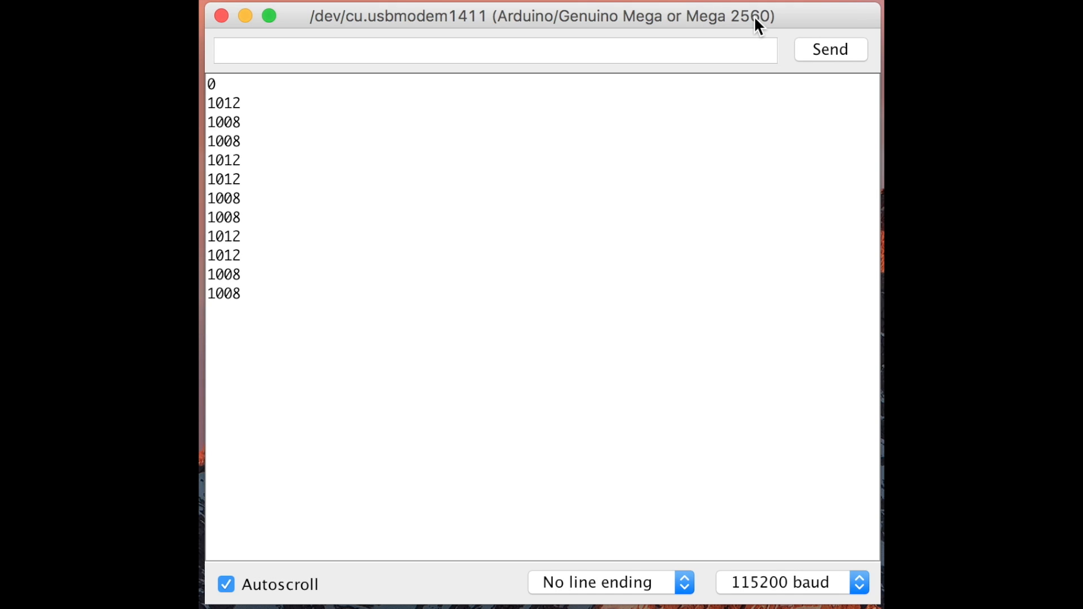
Scroll the Serial Monitor output as pulse readings move between about 1008 and 2000.
scroll(down, 3)
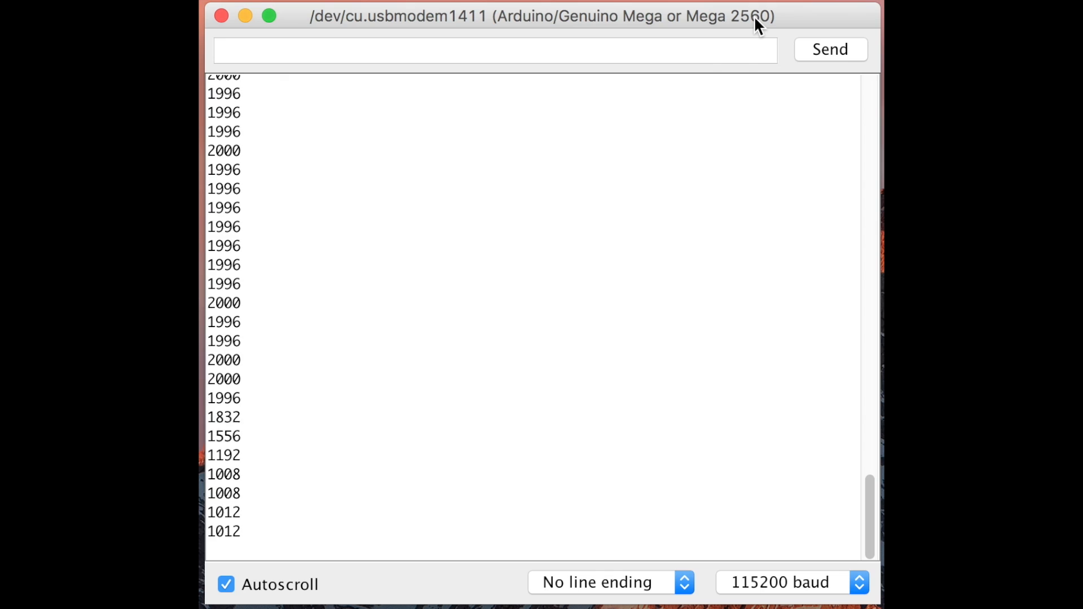
scroll(down, 3)
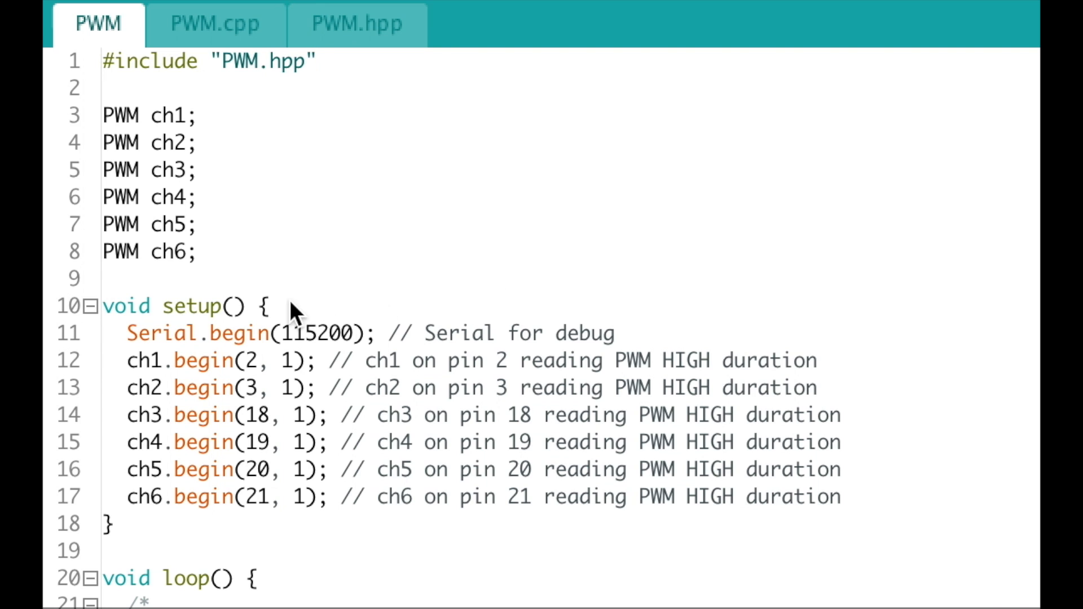
Walk through the ch2–ch6 declarations and their begin() setup on pins 2, 3, 18–21.
drag(103, 141, 197, 259)
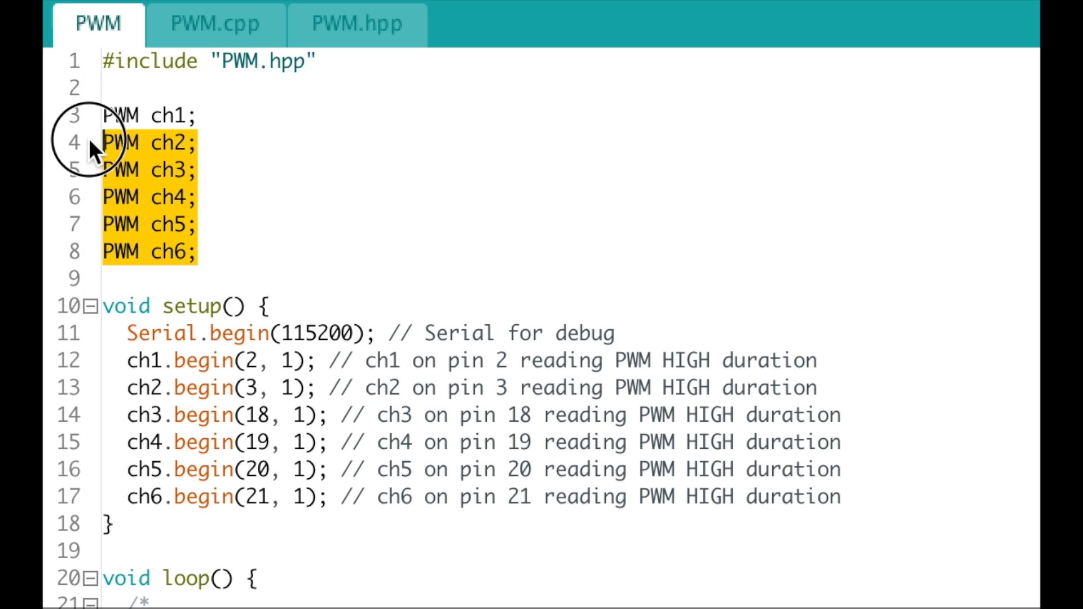
click(198, 251)
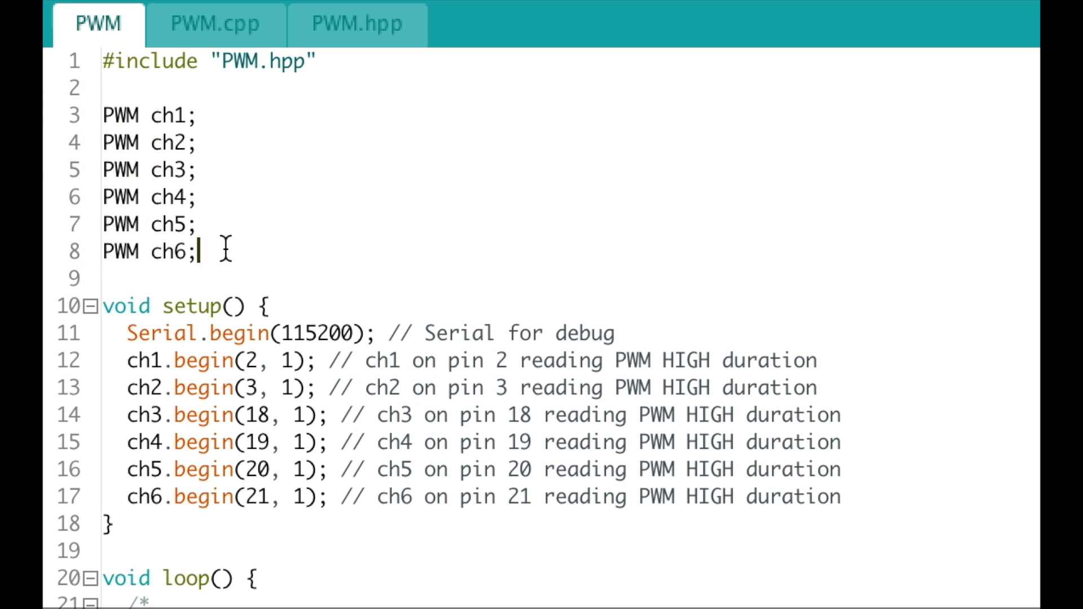
mouse_move(420, 249)
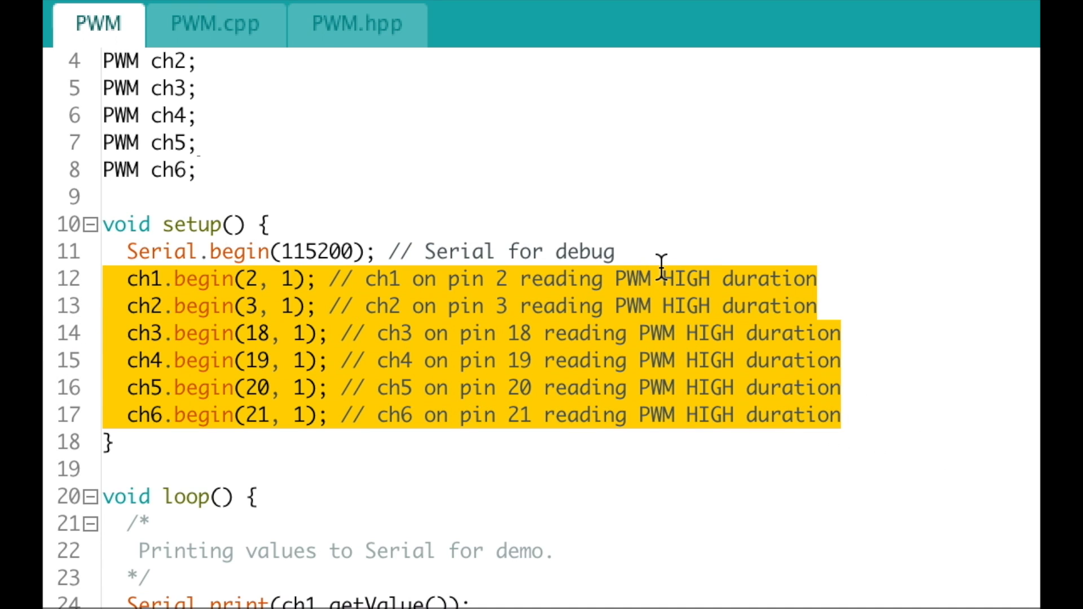
click(614, 251)
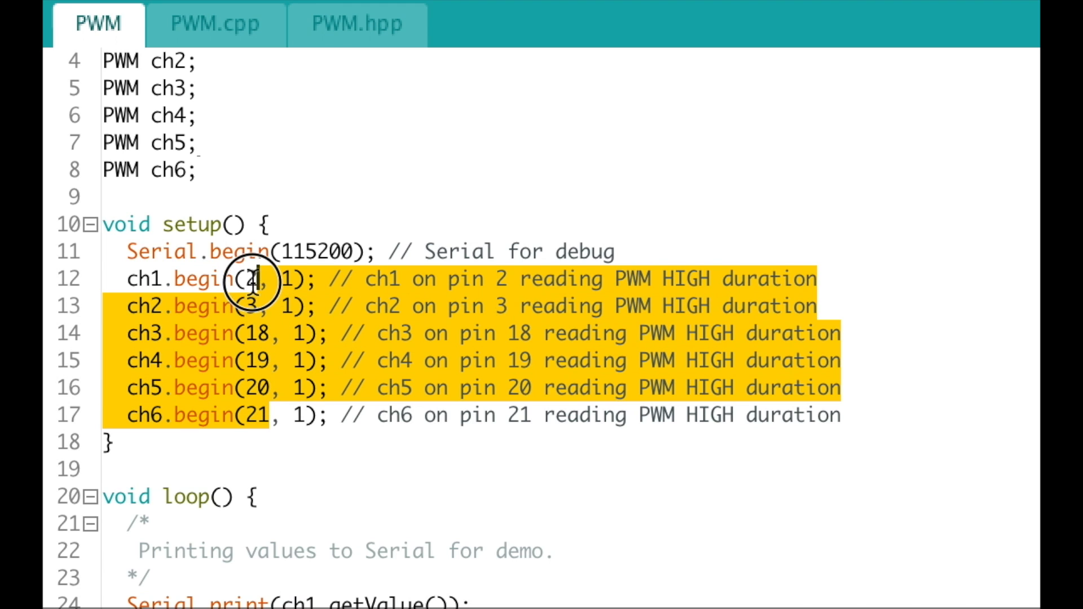
click(428, 415)
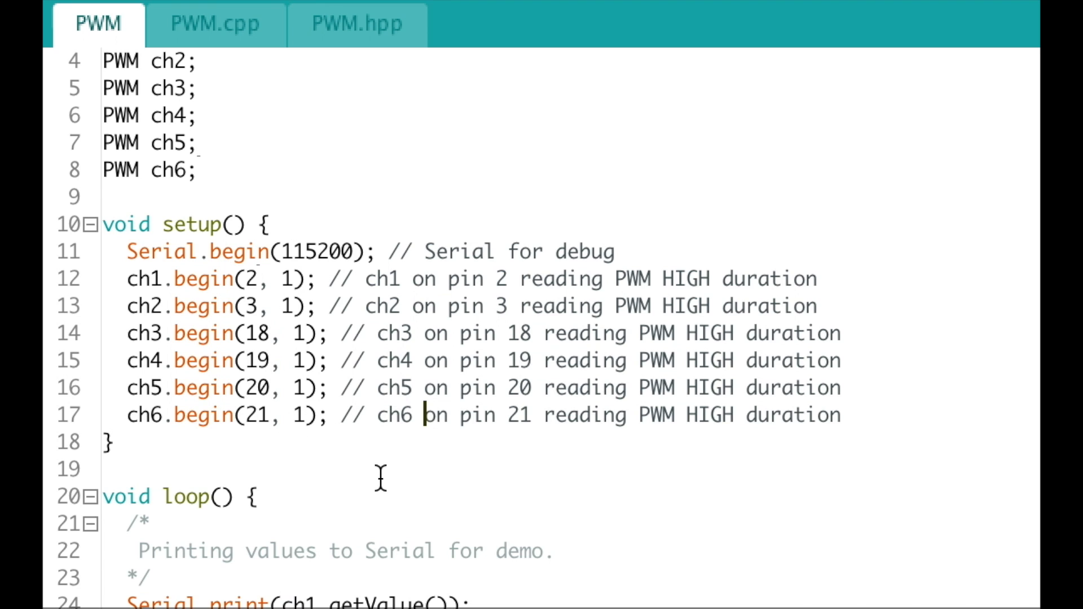
Highlight the lines printing all six channel values tab-separated.
scroll(down, 3)
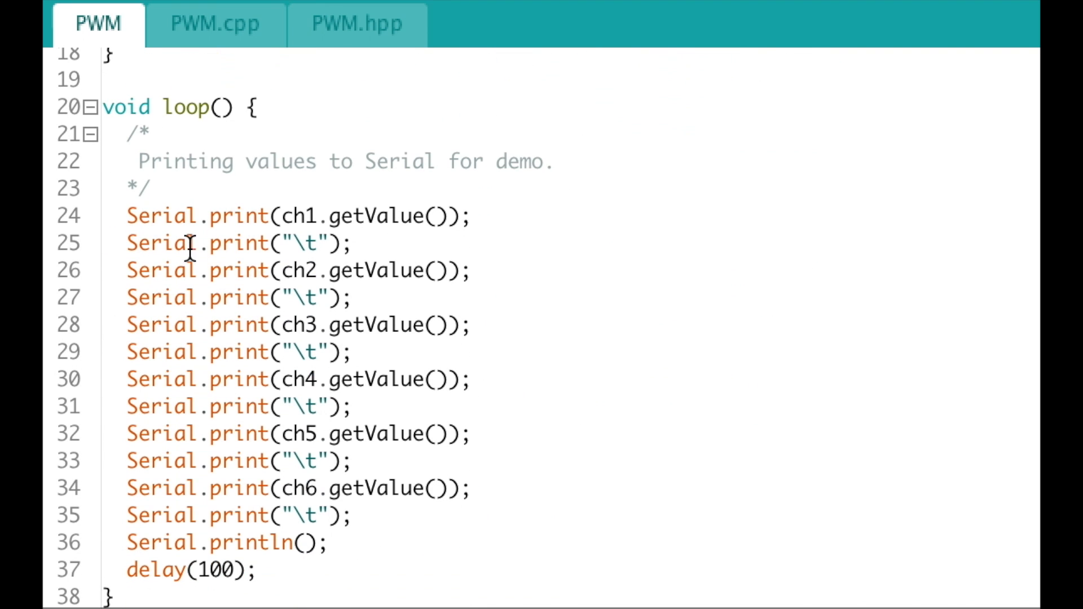
drag(126, 215, 332, 542)
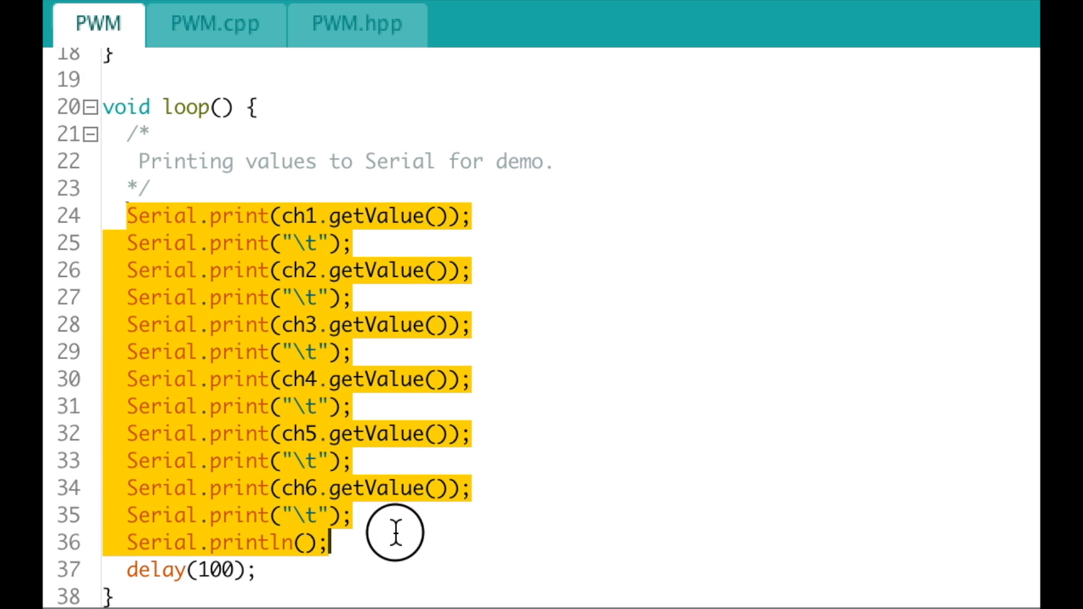
click(510, 542)
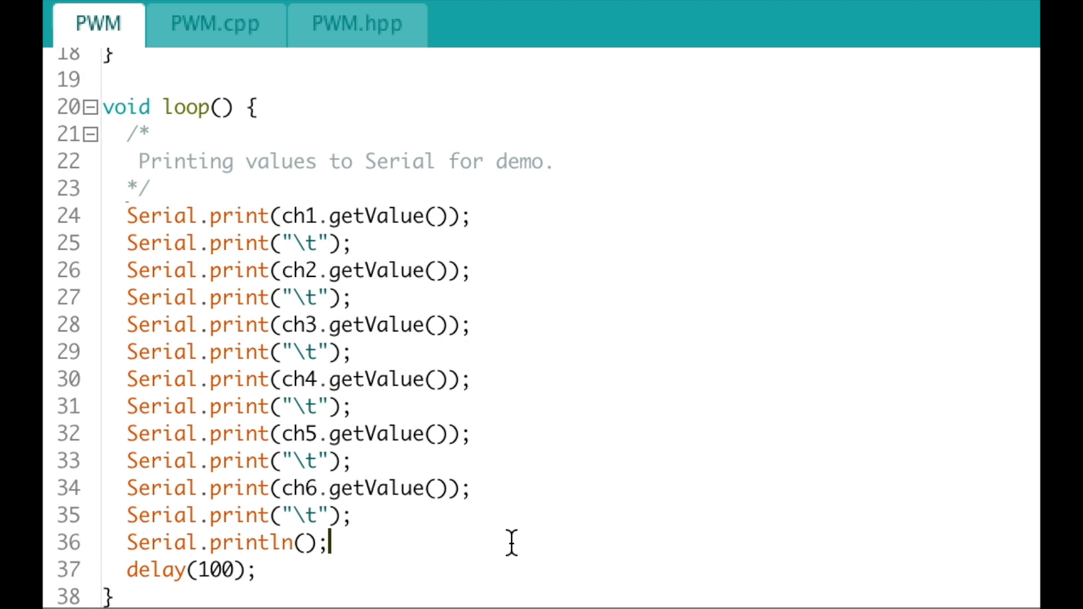